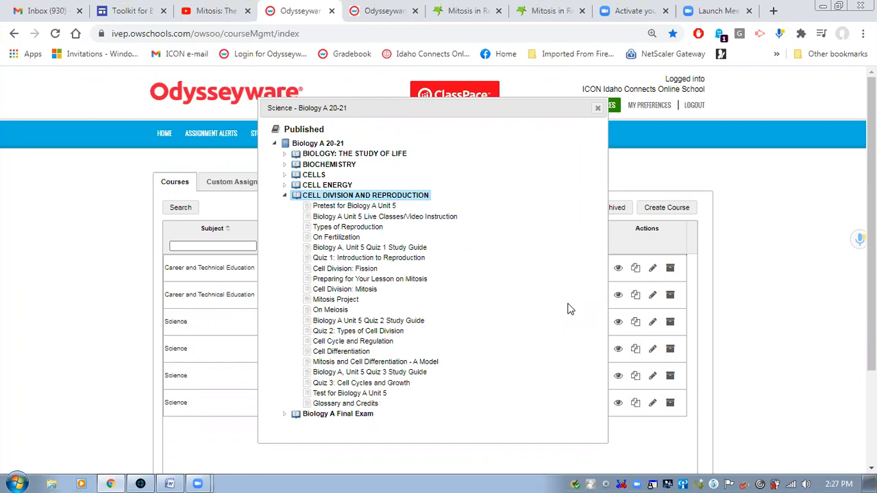
mouse_move(357, 303)
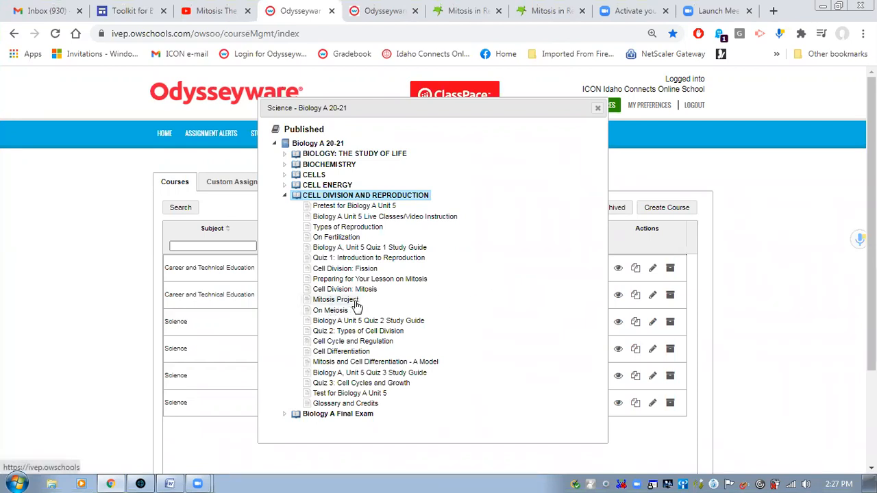
mouse_move(313, 280)
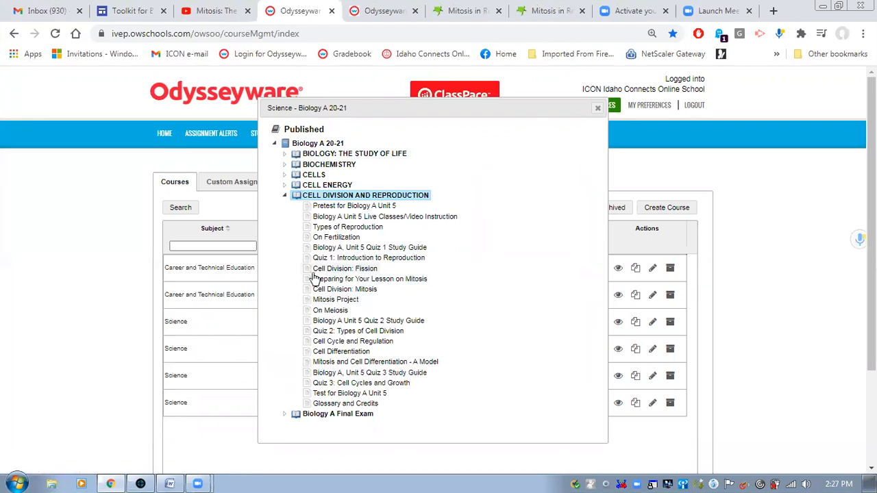
mouse_move(335, 299)
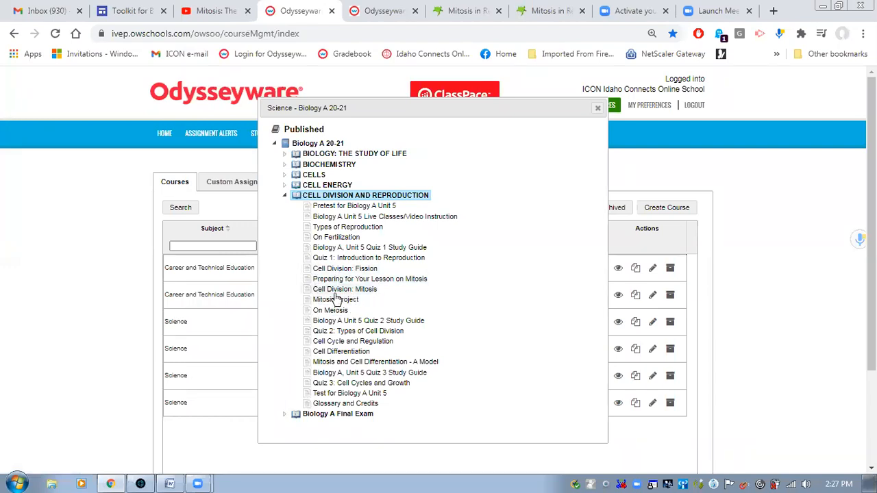
mouse_move(390, 290)
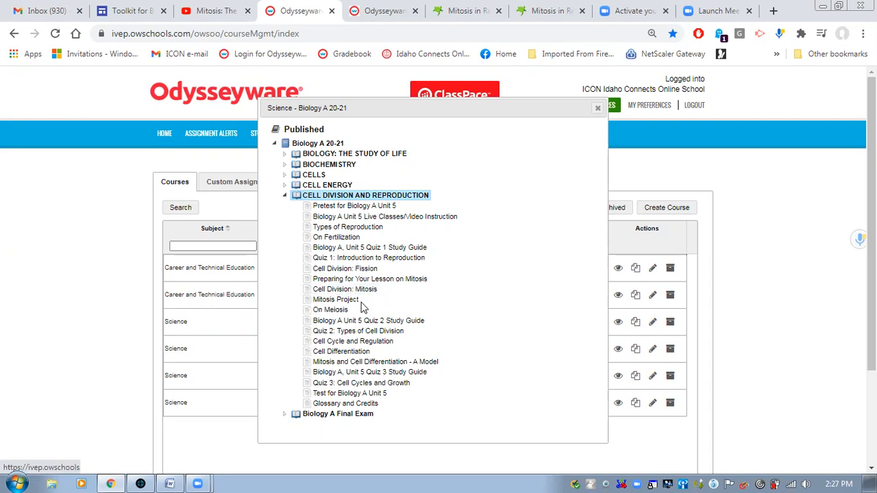
mouse_move(353, 301)
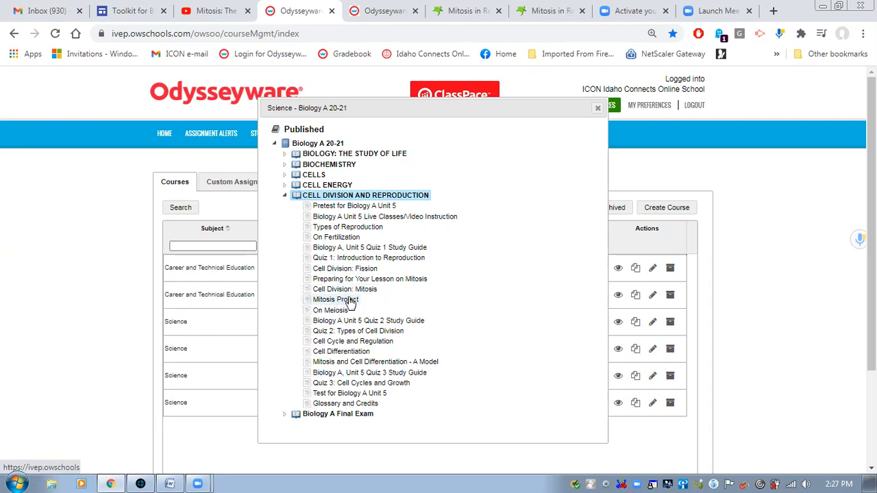
mouse_move(367, 289)
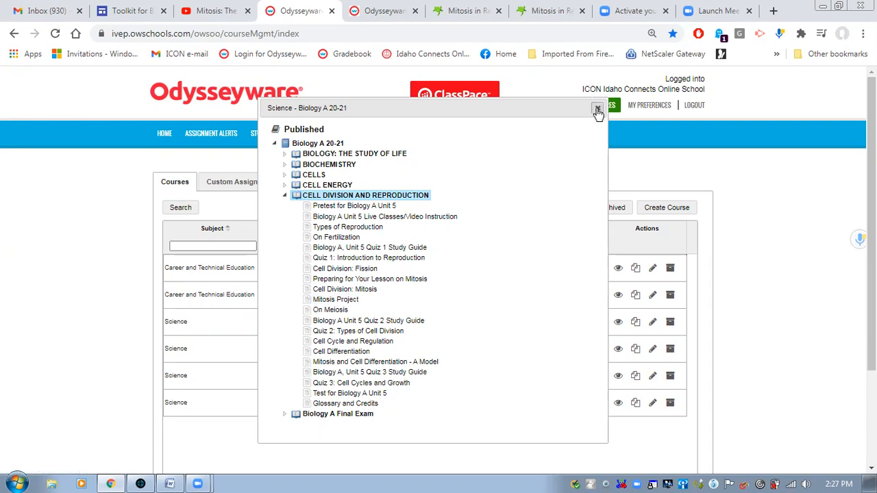
Close the course outline and bring up the Amoeba Sisters Mitosis video on YouTube
left_click(598, 110)
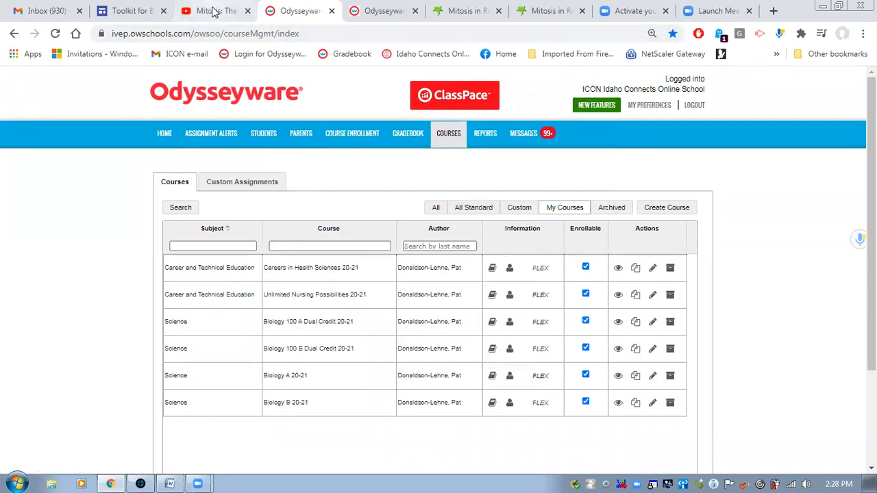
left_click(213, 11)
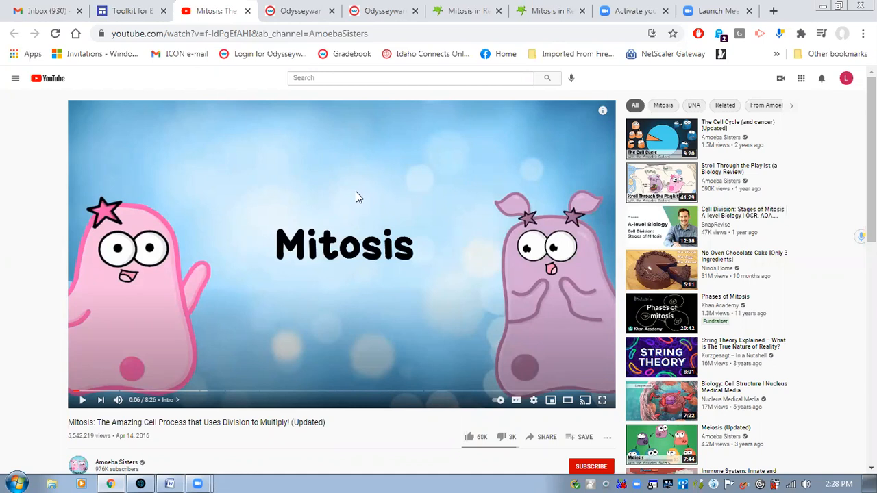
mouse_move(349, 198)
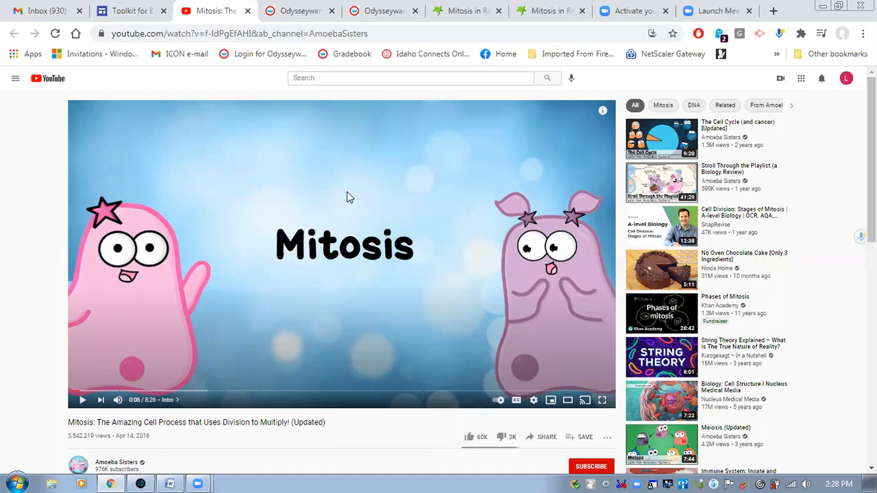
mouse_move(384, 170)
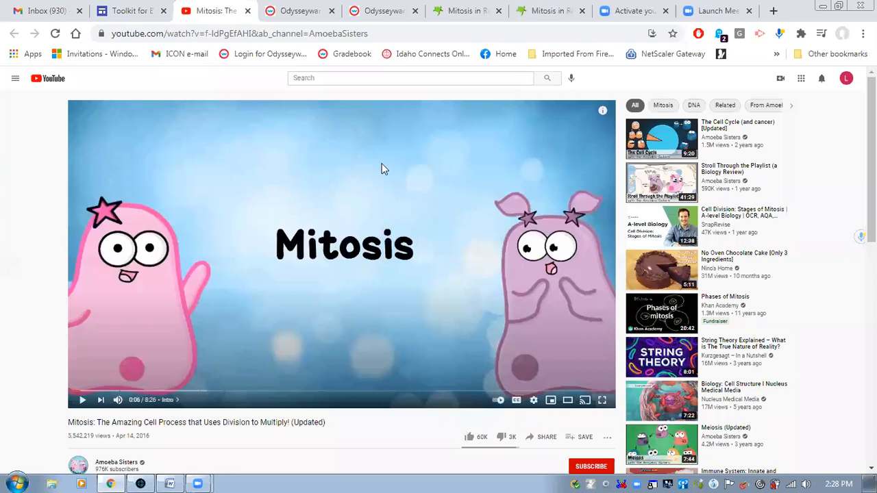
mouse_move(345, 309)
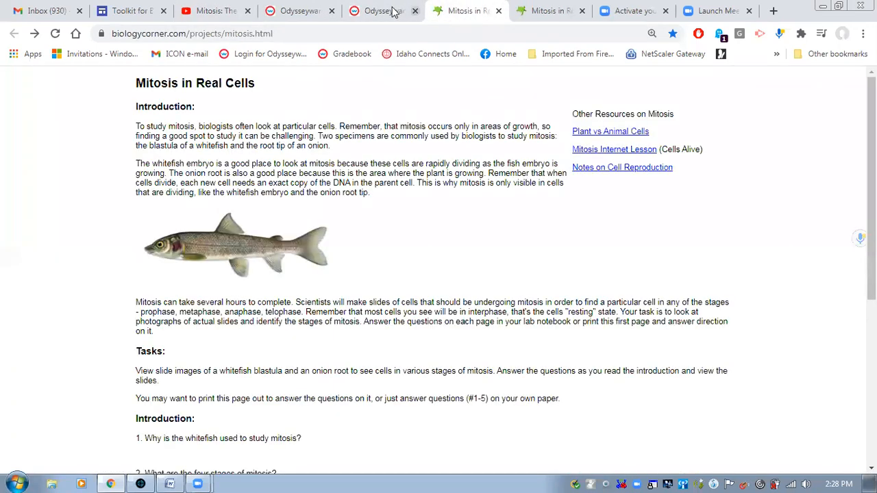
Show the Odysseyware Mitosis Project page with its worksheet link and photo-submission instructions
left_click(376, 11)
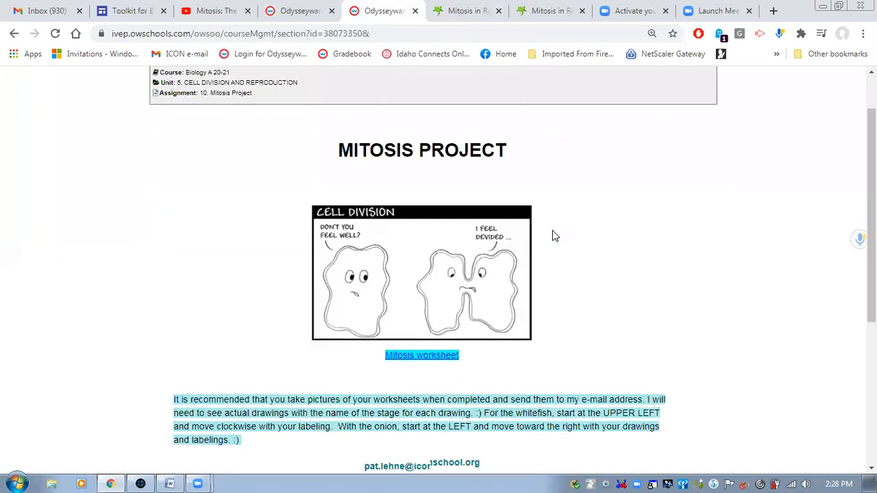
mouse_move(565, 365)
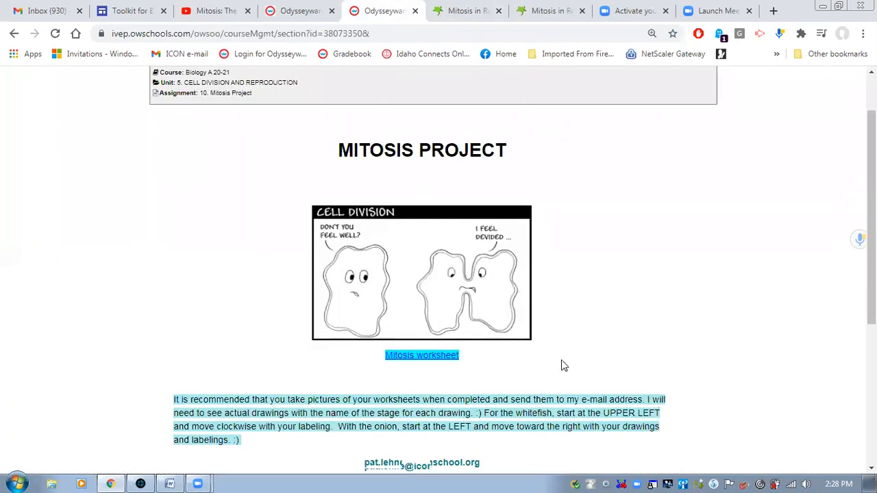
scroll("down", 3)
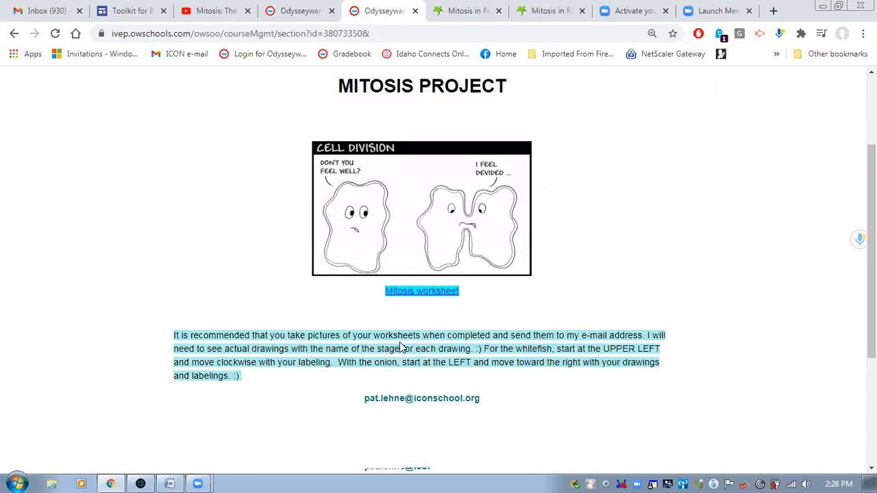
mouse_move(504, 350)
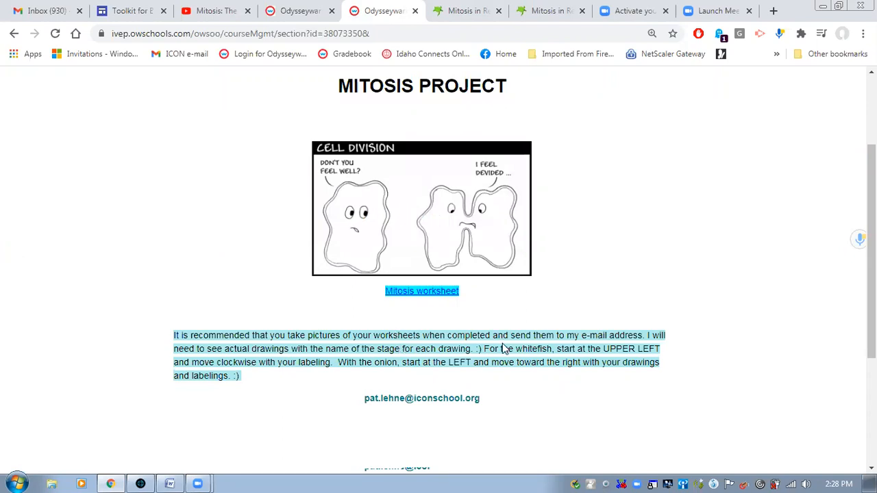
mouse_move(526, 355)
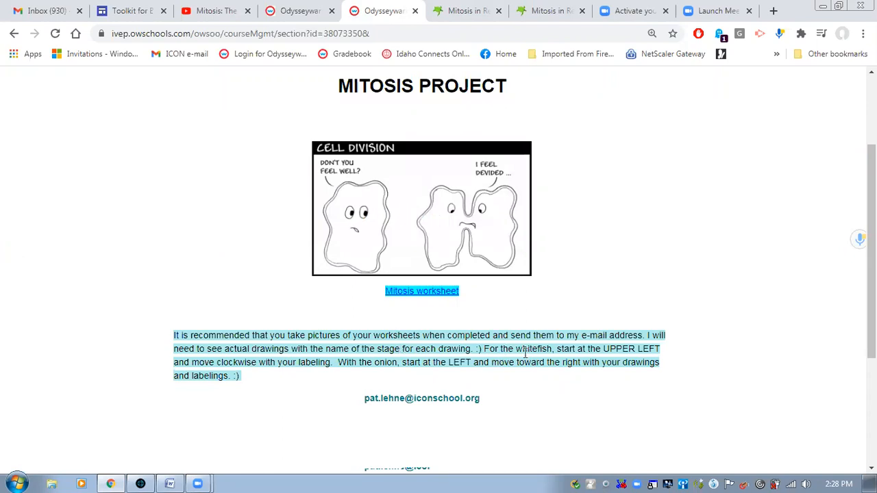
mouse_move(148, 378)
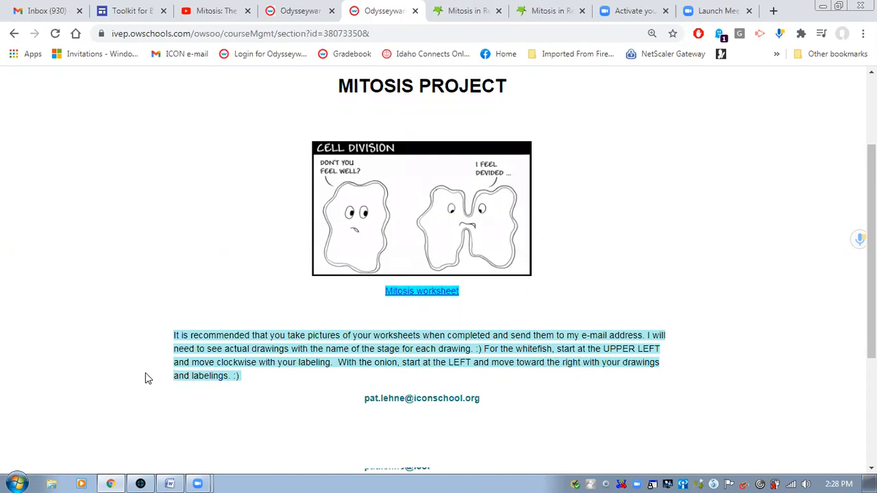
mouse_move(432, 373)
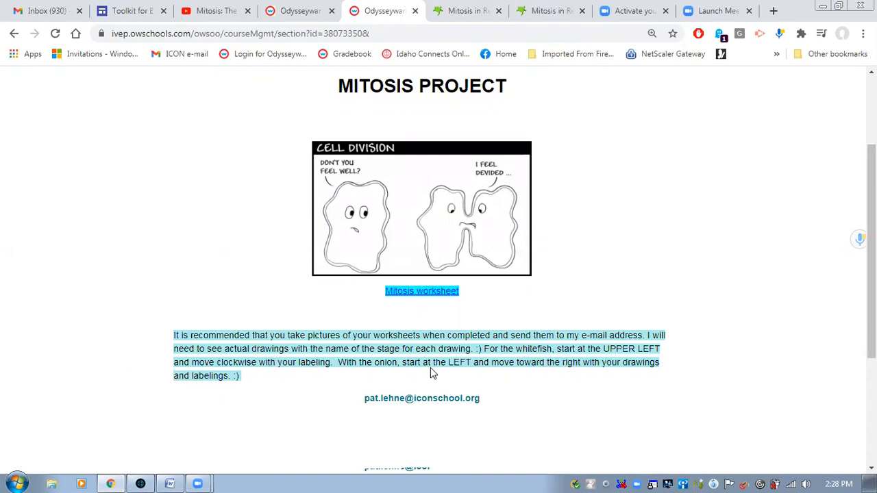
mouse_move(441, 294)
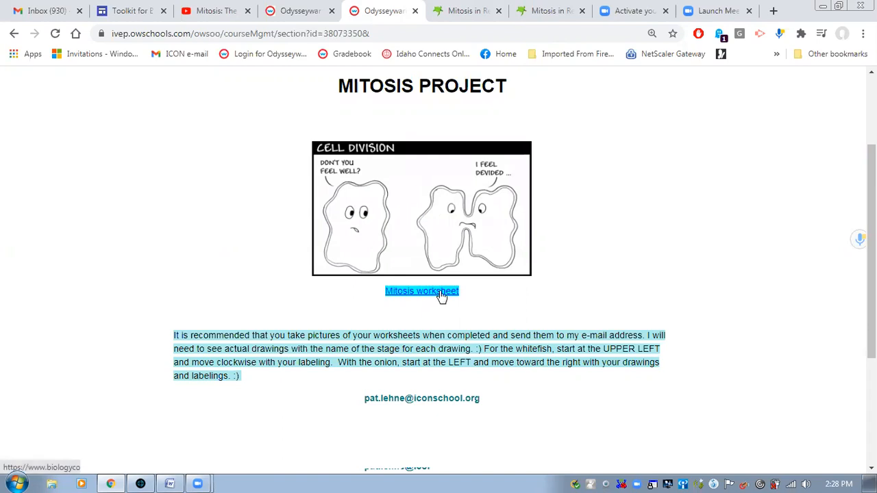
Show the Mitosis in Real Cells worksheet's introduction questions and whitefish/onion slide links
left_click(422, 291)
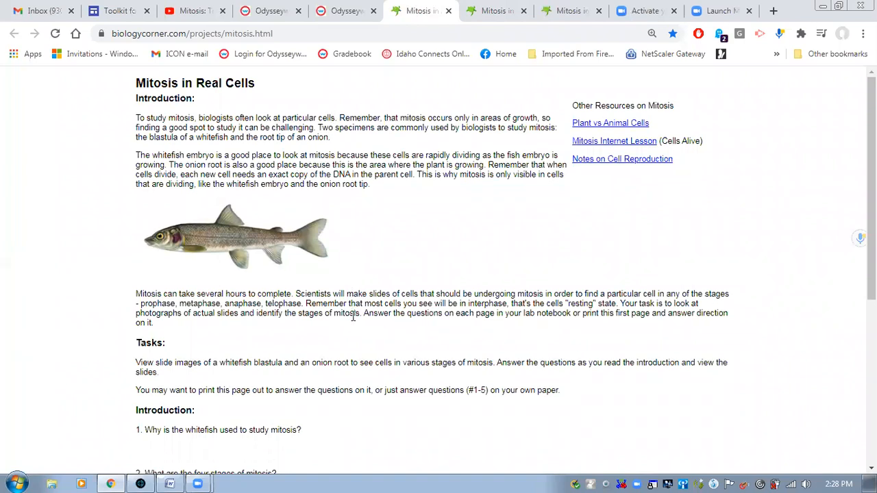
scroll("down", 3)
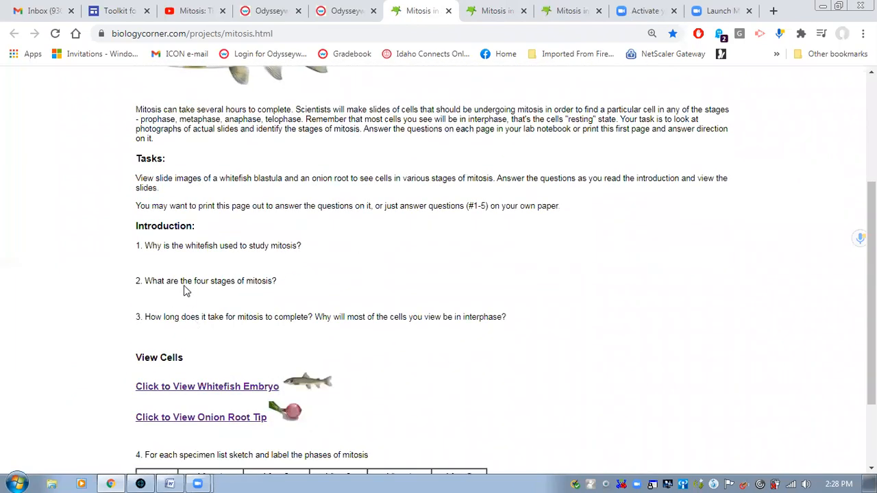
scroll("down", 3)
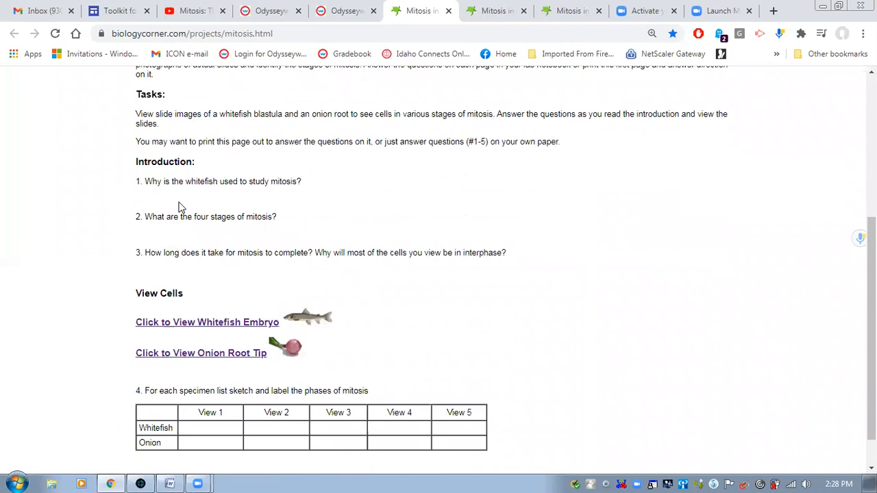
mouse_move(175, 395)
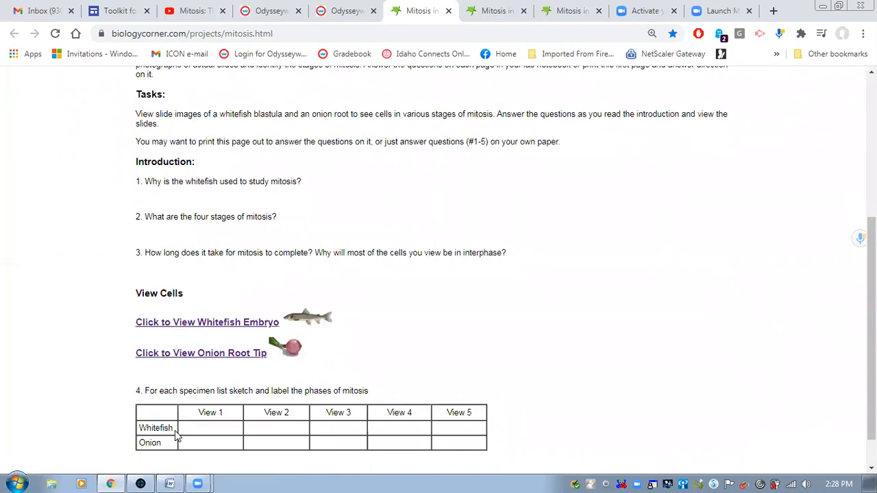
mouse_move(373, 445)
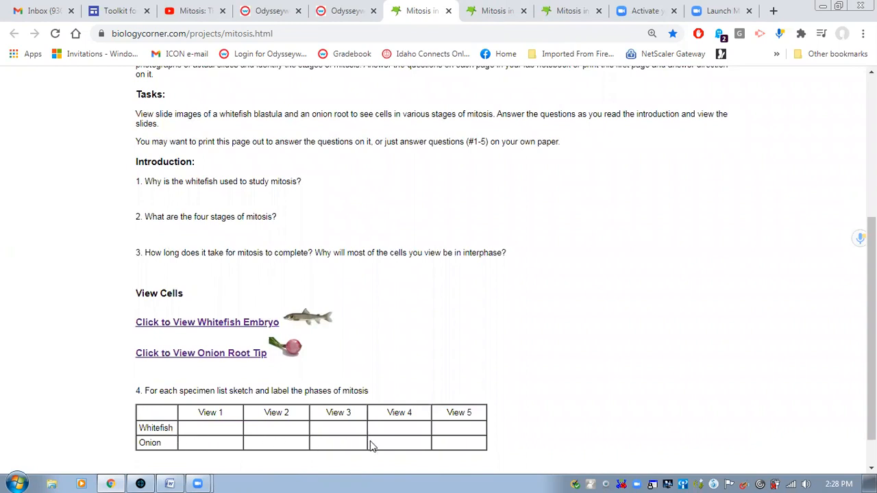
mouse_move(381, 430)
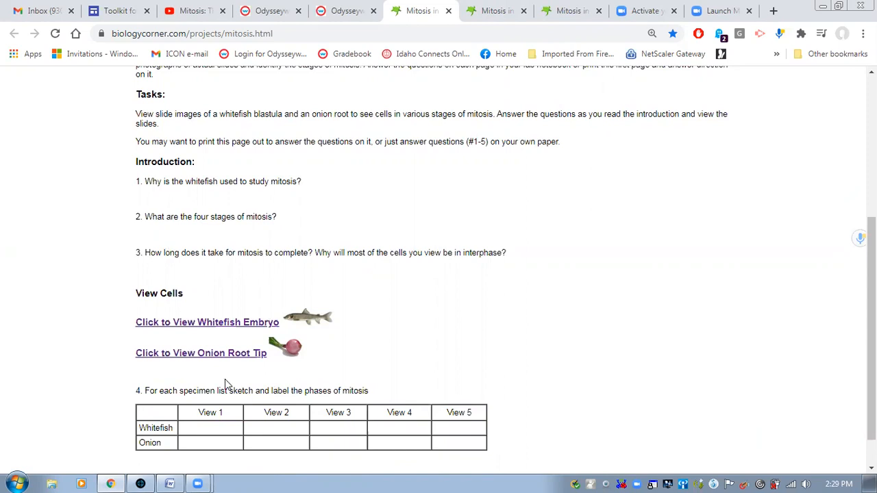
mouse_move(170, 375)
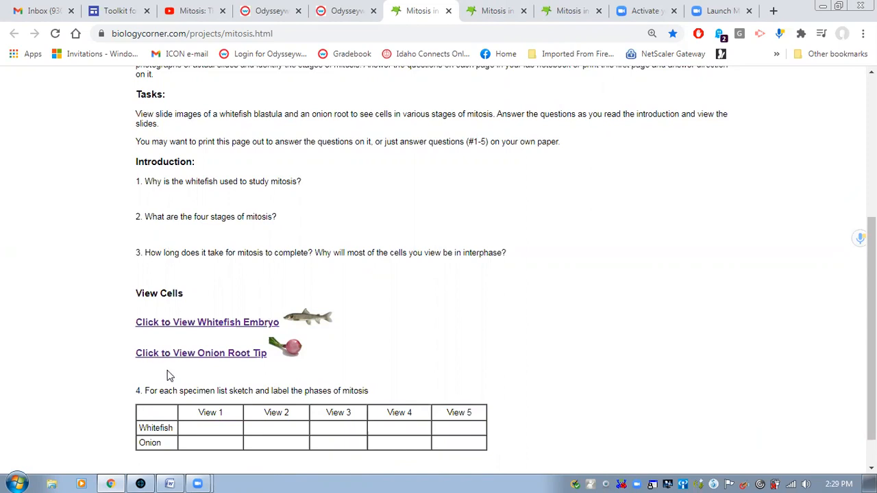
mouse_move(226, 353)
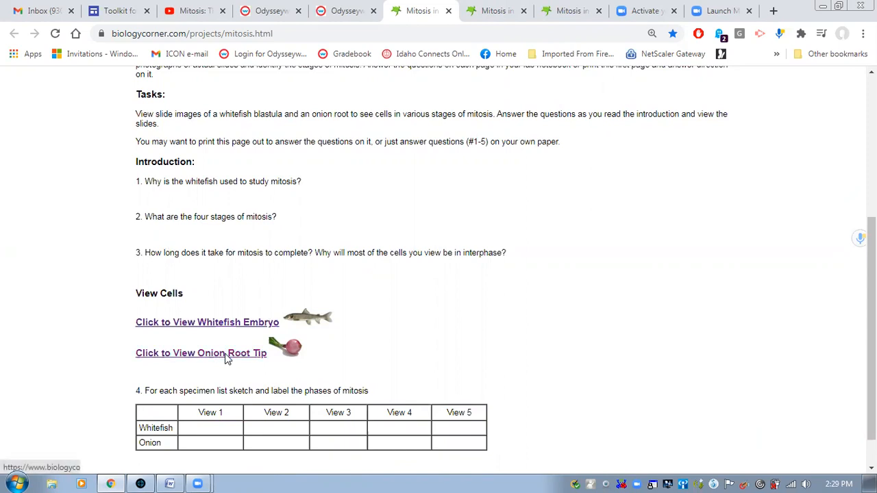
View the Onion Root Tip slide, inspect the first highlighted cell close-up, then return to the slide
left_click(201, 353)
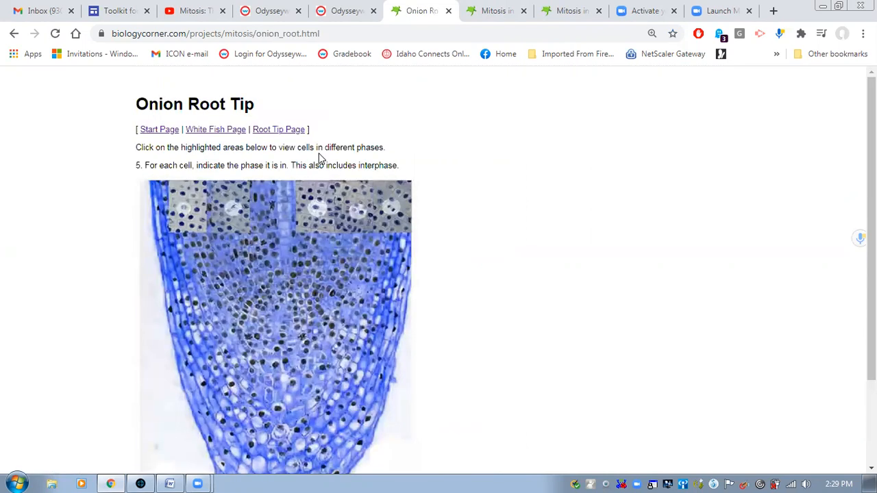
mouse_move(384, 381)
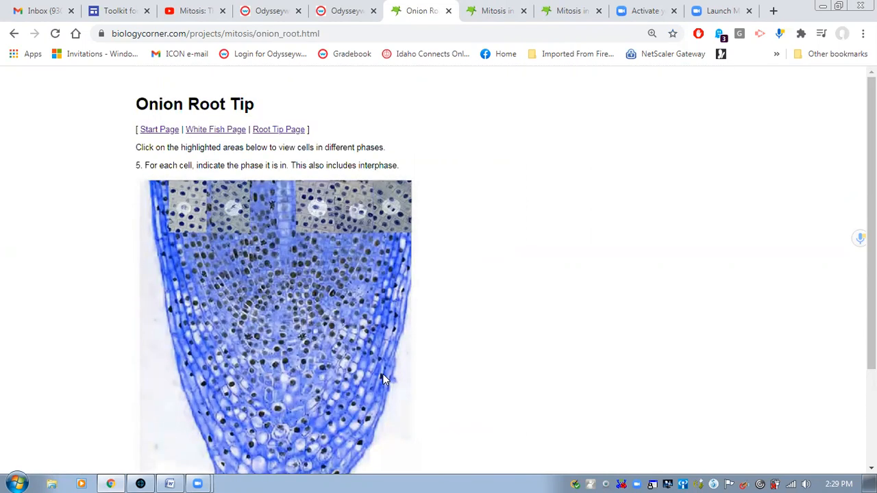
mouse_move(227, 214)
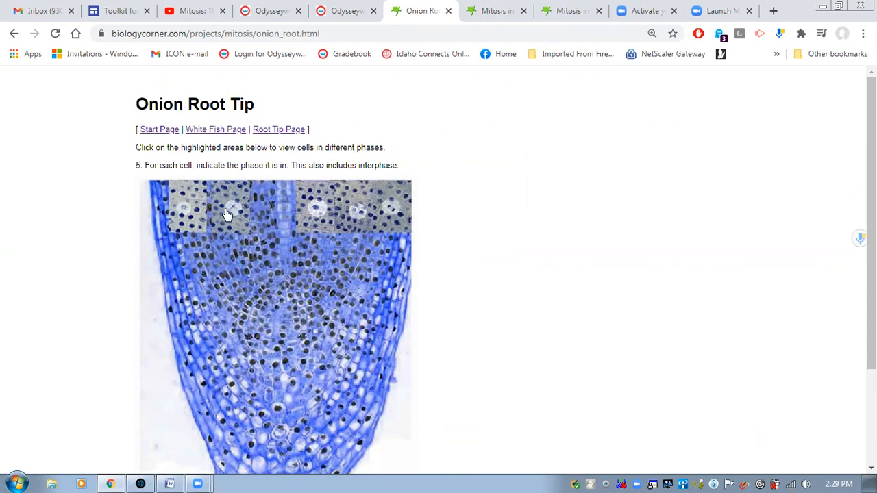
mouse_move(189, 214)
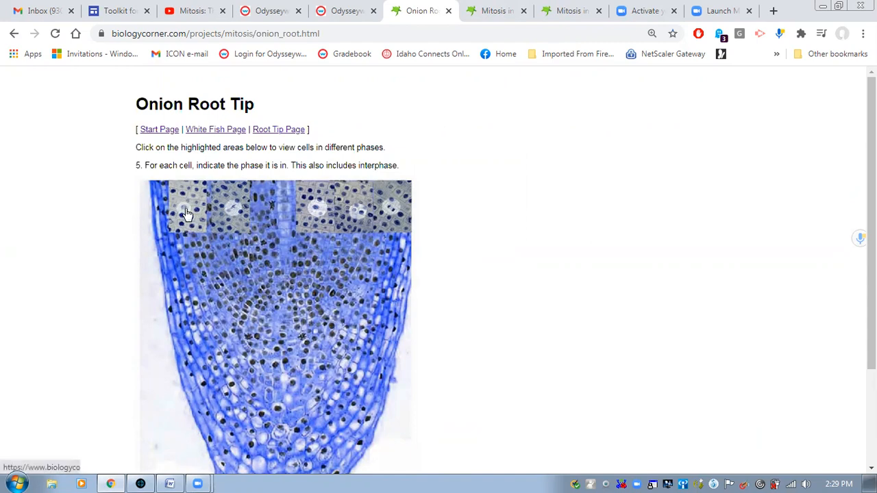
mouse_move(382, 211)
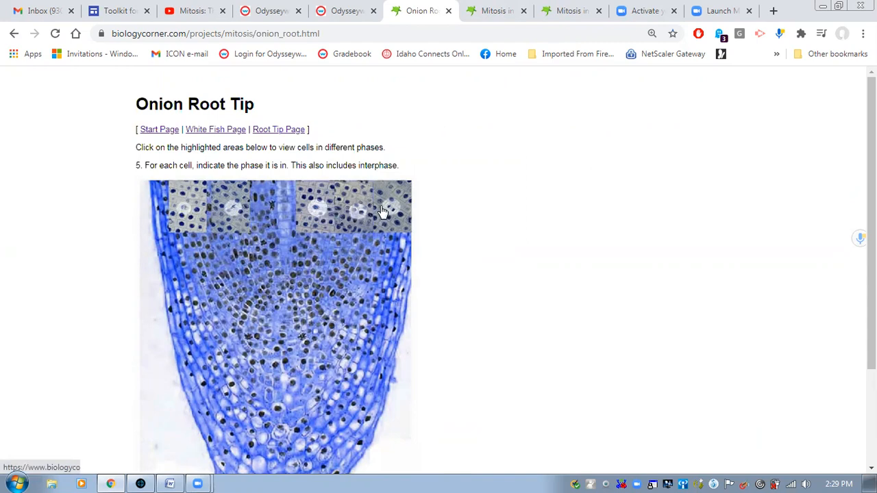
mouse_move(176, 214)
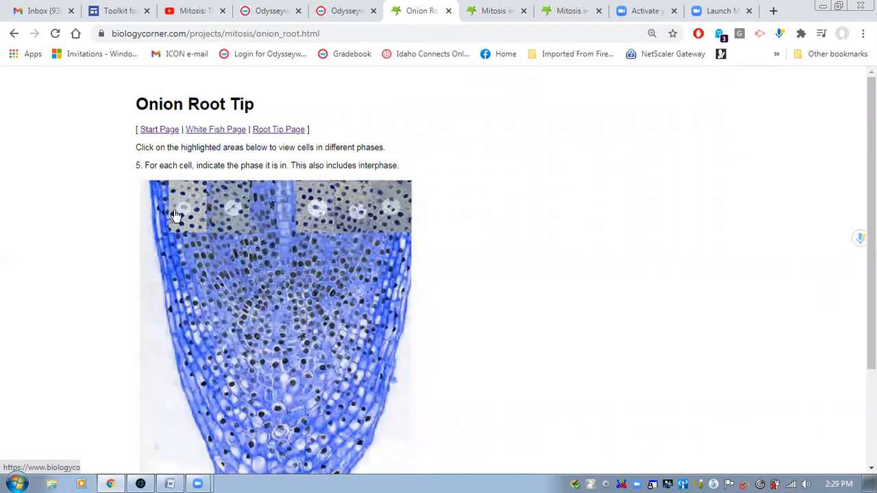
mouse_move(170, 226)
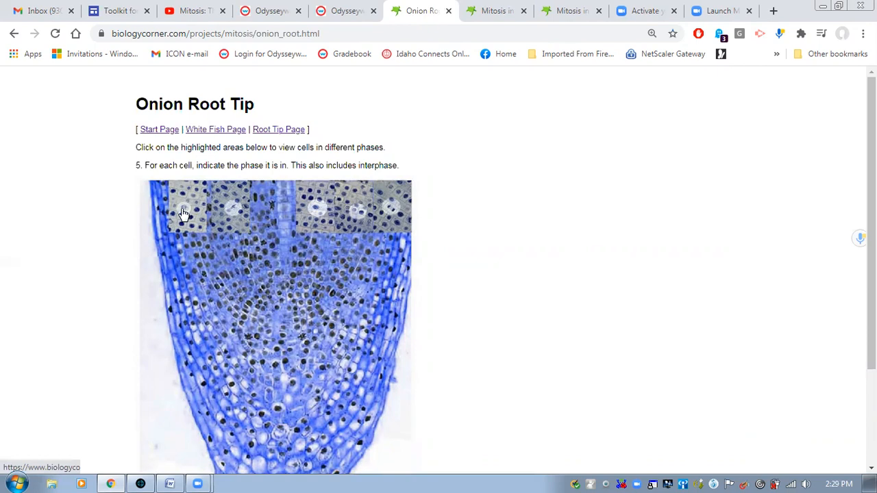
left_click(184, 213)
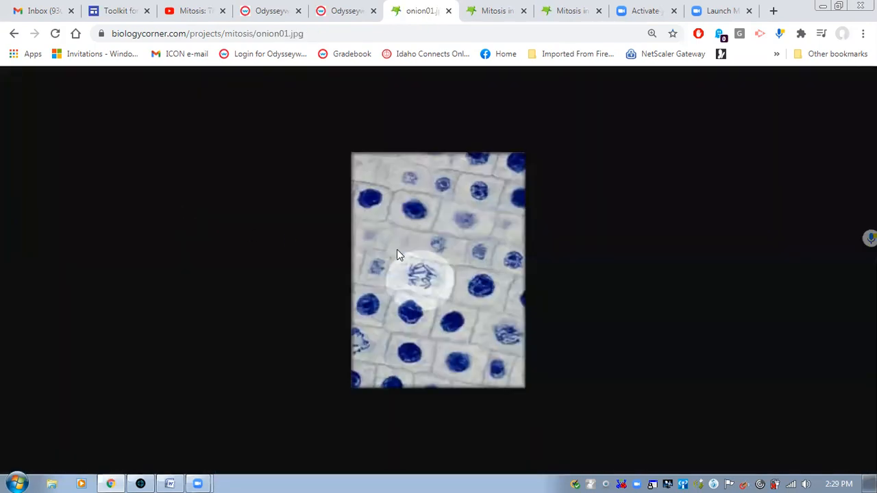
mouse_move(470, 310)
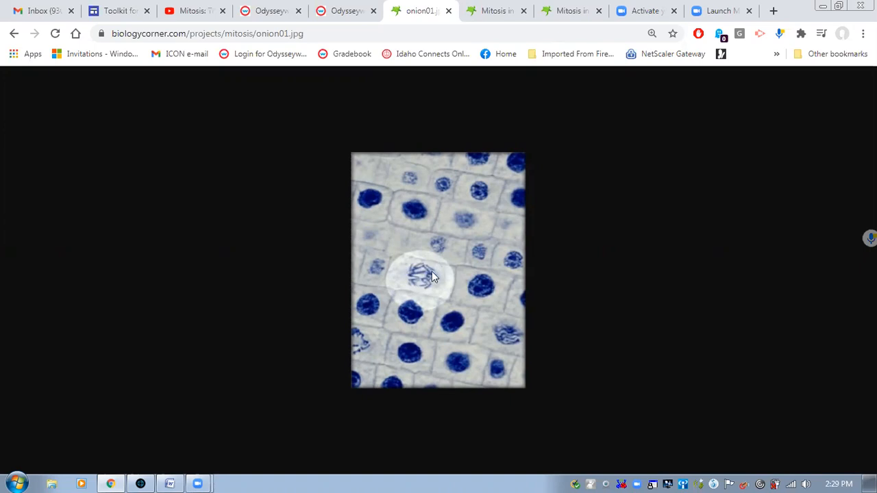
mouse_move(414, 286)
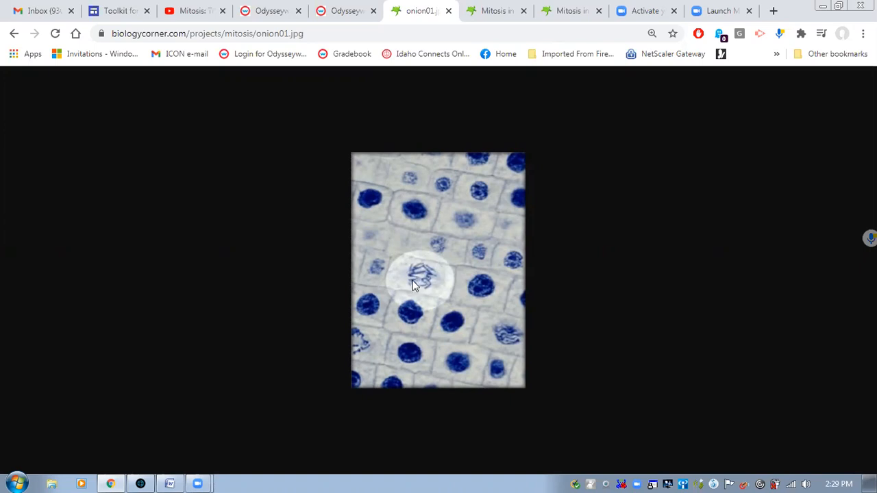
mouse_move(428, 288)
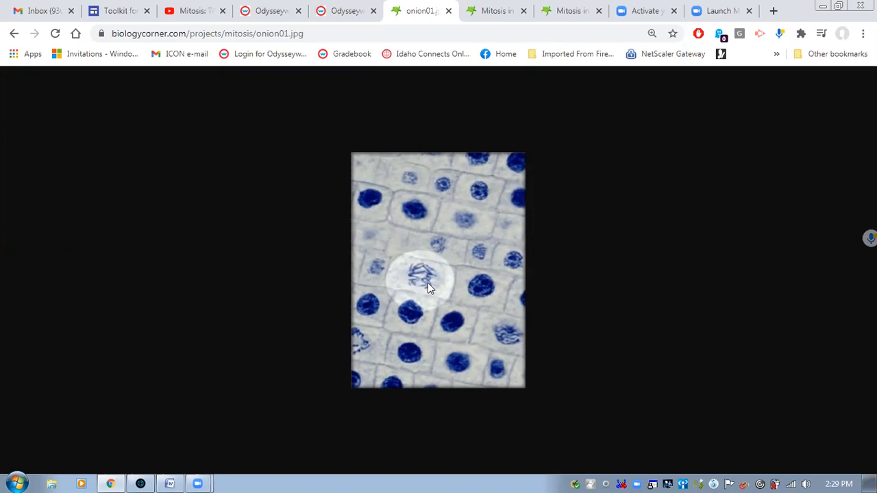
mouse_move(126, 123)
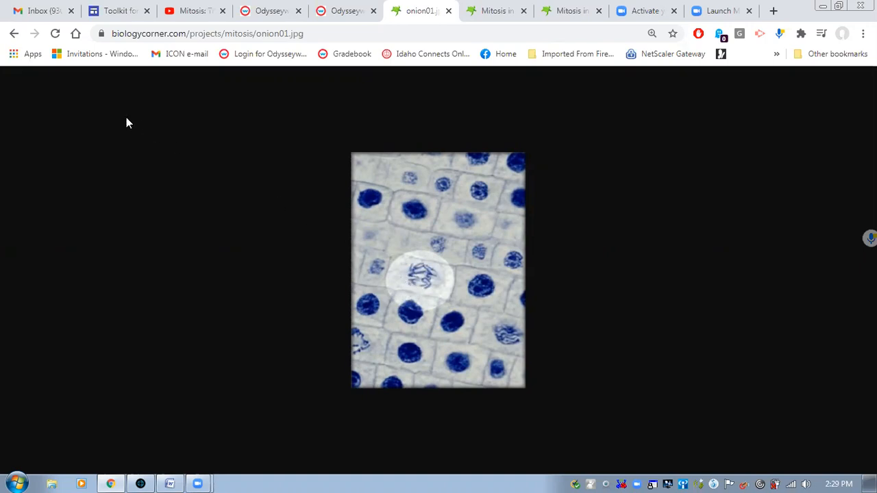
left_click(15, 33)
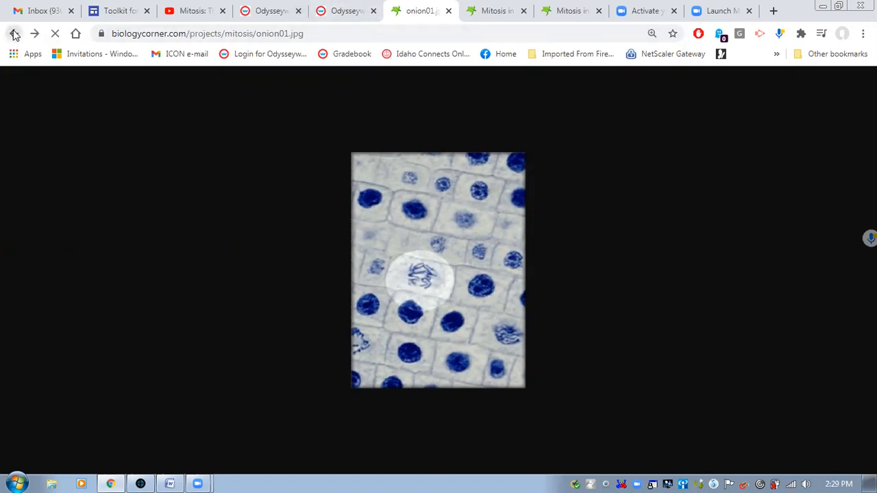
left_click(15, 33)
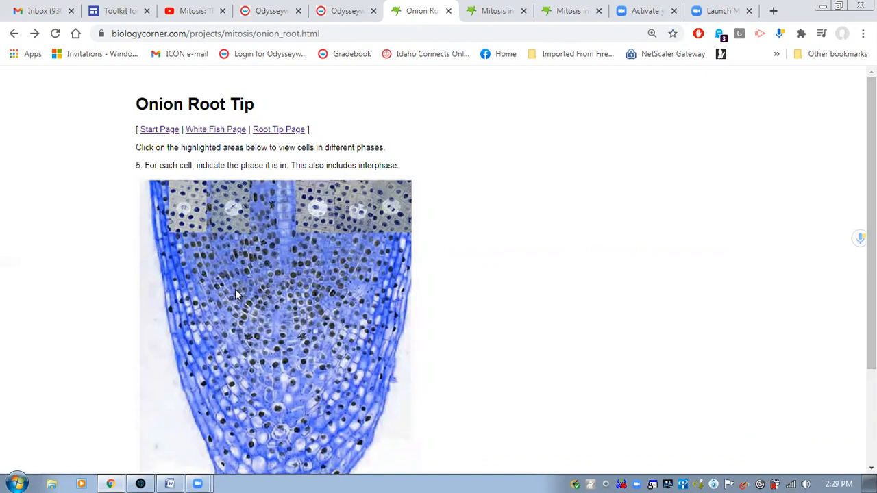
mouse_move(403, 218)
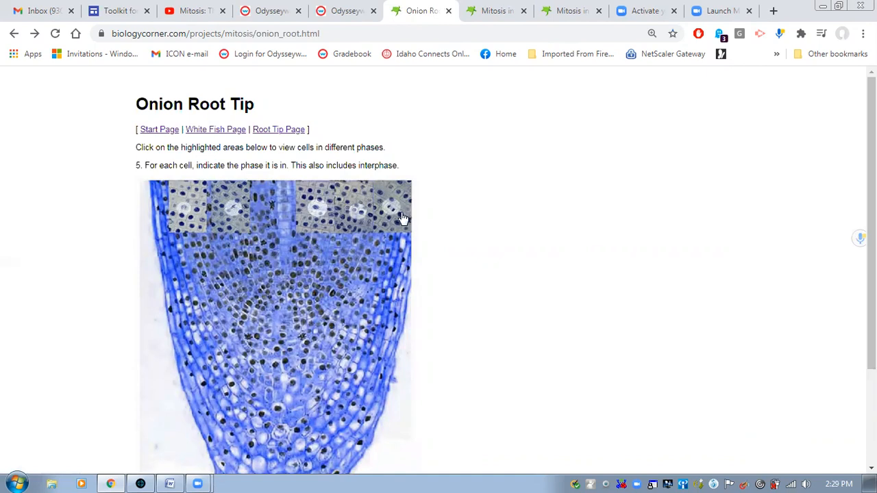
mouse_move(230, 214)
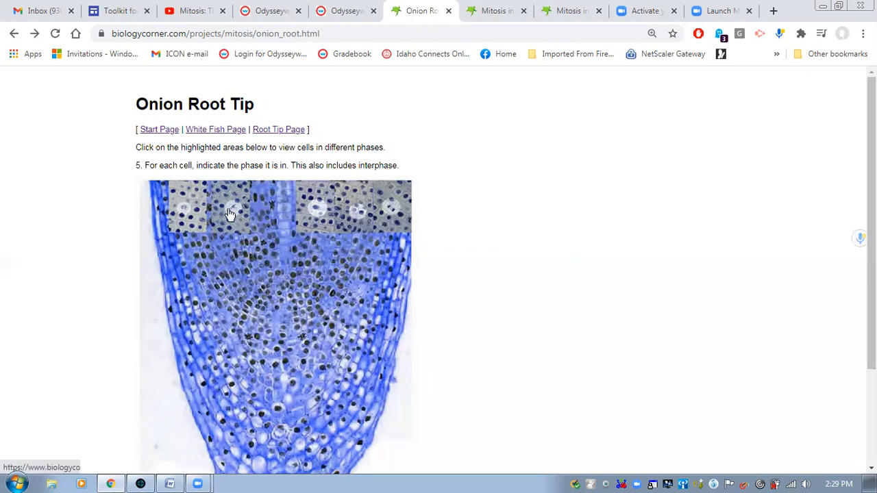
mouse_move(211, 219)
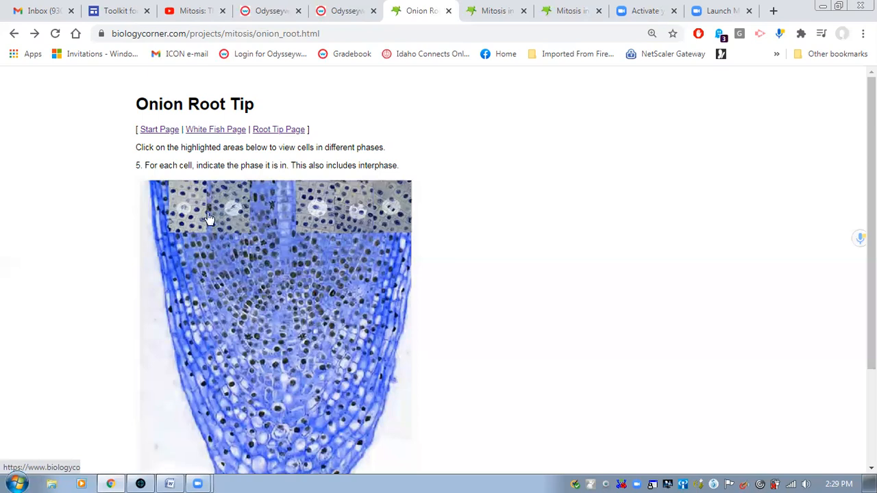
mouse_move(332, 248)
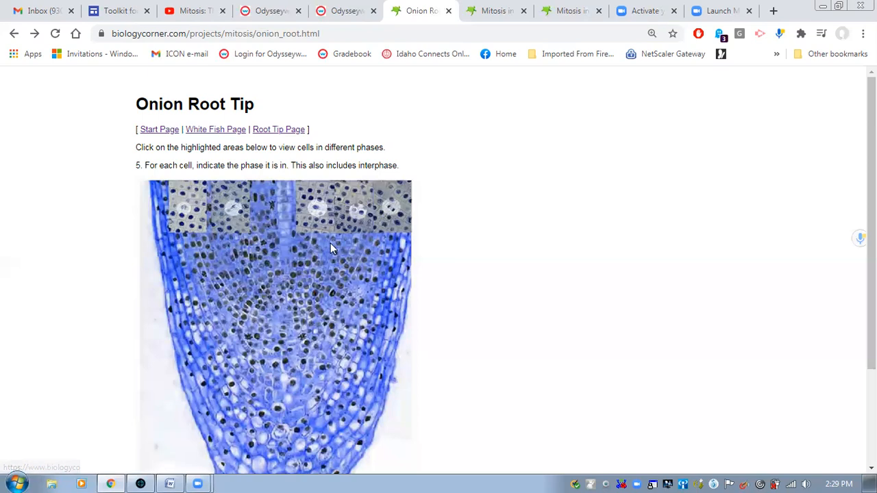
mouse_move(285, 254)
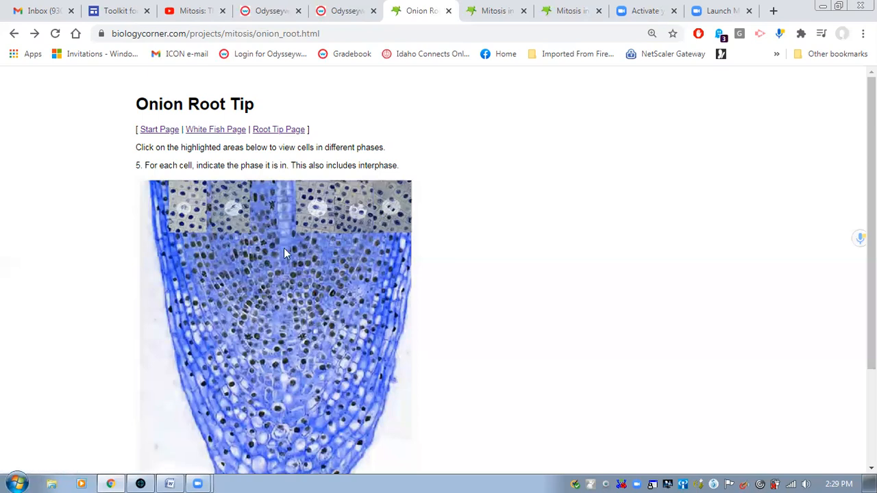
mouse_move(233, 212)
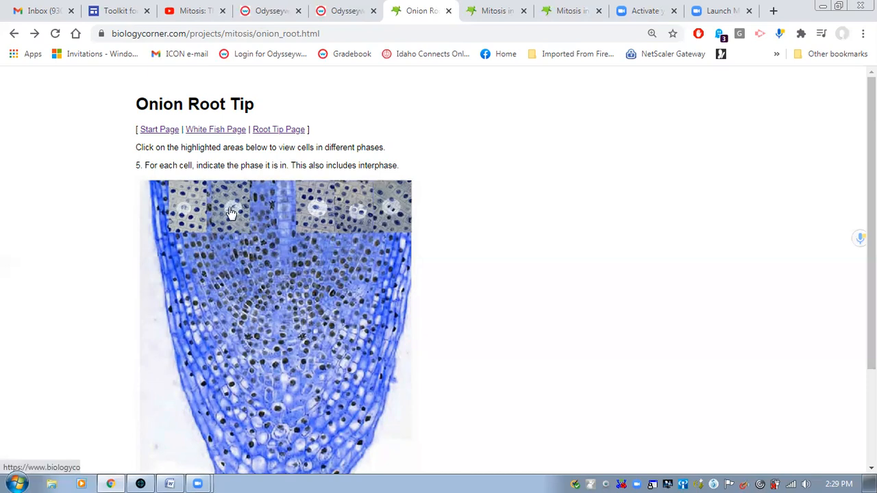
mouse_move(178, 200)
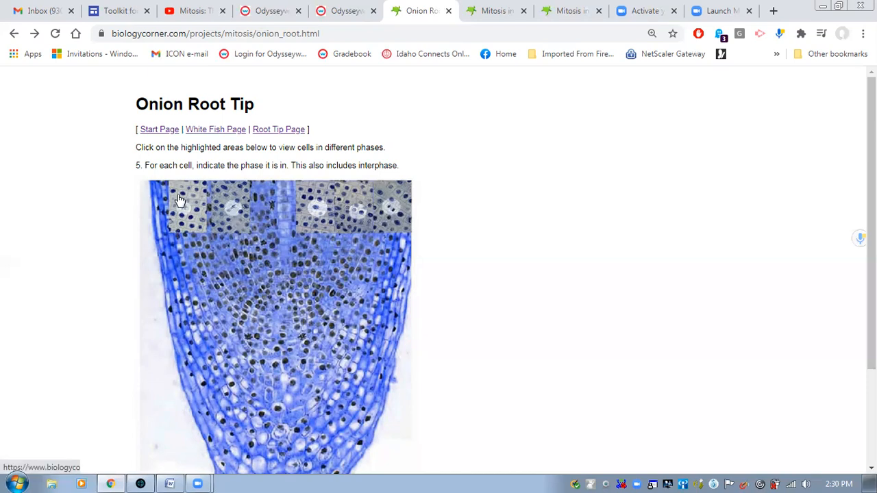
mouse_move(326, 229)
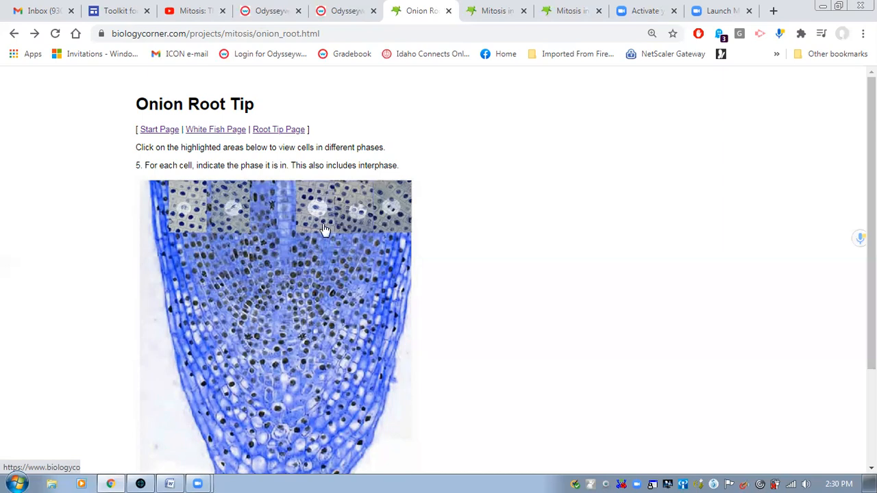
mouse_move(197, 226)
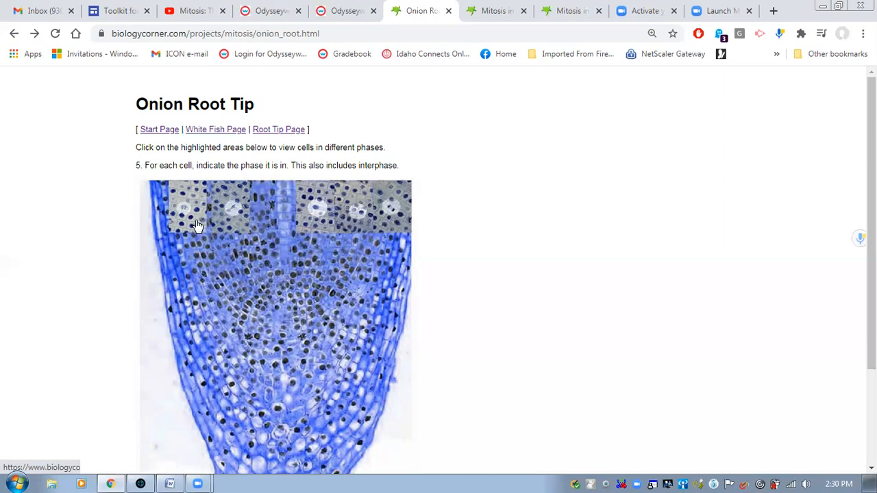
mouse_move(191, 219)
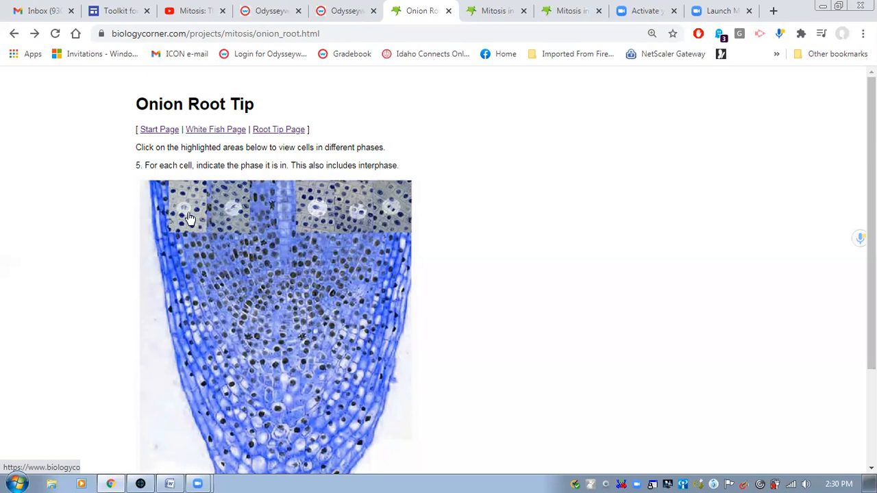
mouse_move(54, 77)
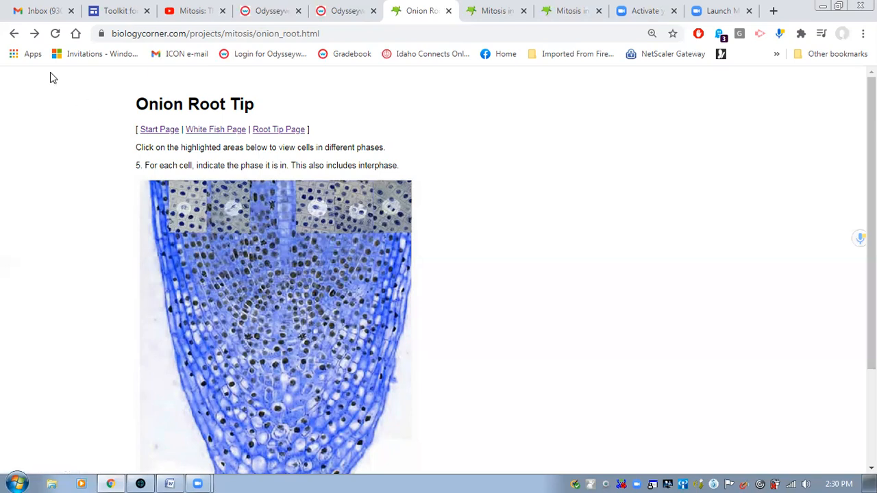
mouse_move(28, 42)
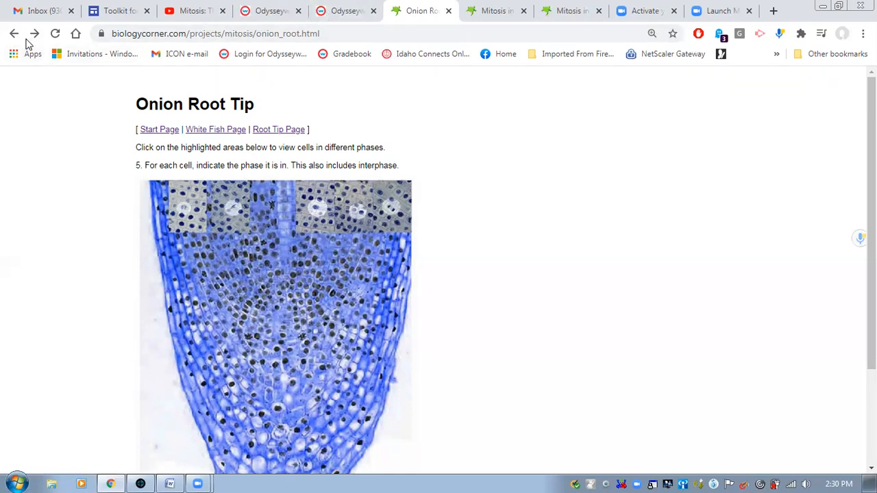
Go back from the Onion Root Tip slide to the Mitosis in Real Cells start page
left_click(14, 33)
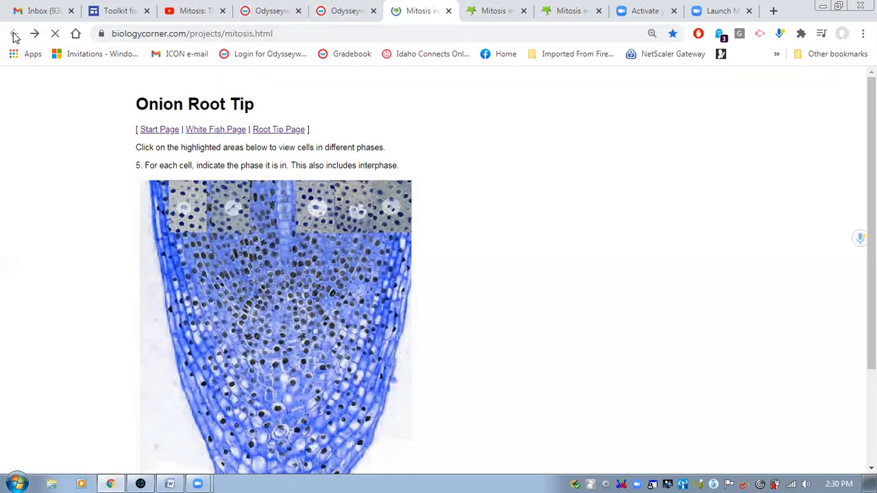
View the Whitefish Embryo page with its four cell images and sketching instructions
left_click(15, 33)
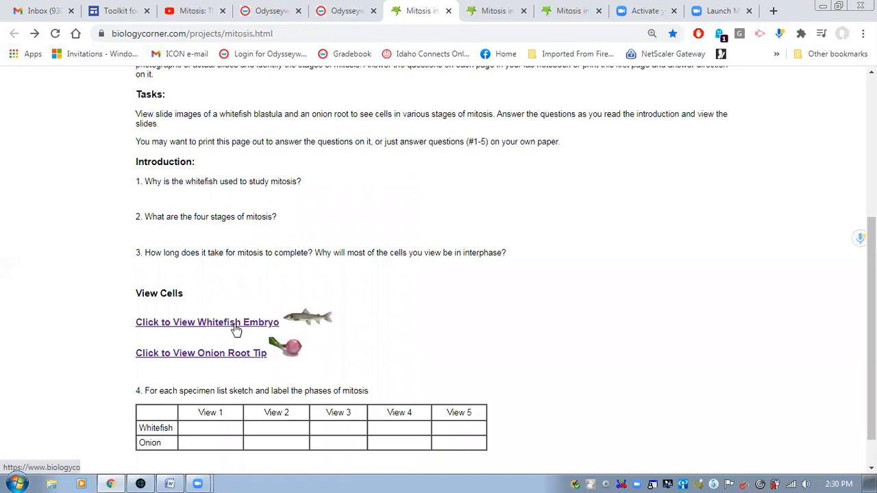
left_click(207, 322)
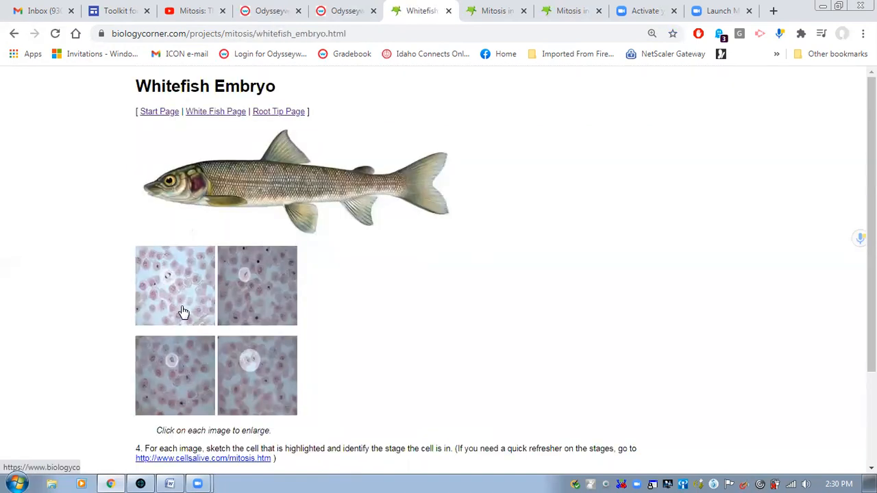
mouse_move(173, 282)
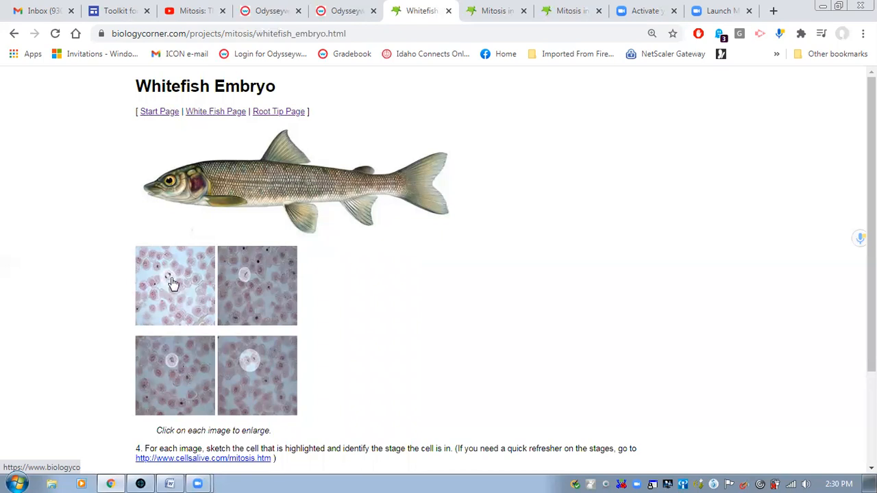
mouse_move(170, 367)
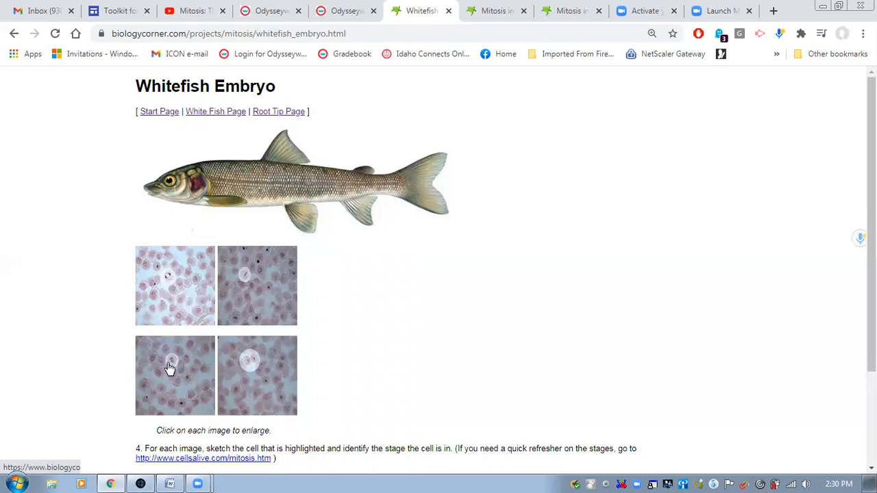
mouse_move(307, 321)
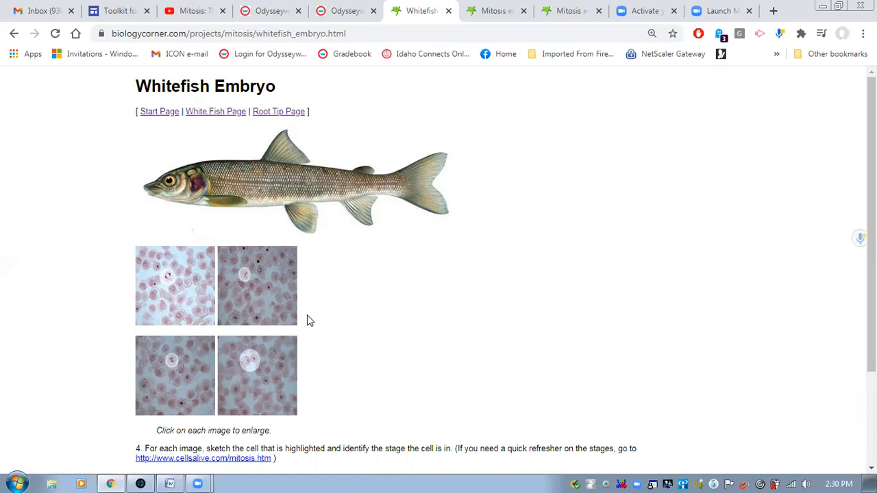
mouse_move(185, 305)
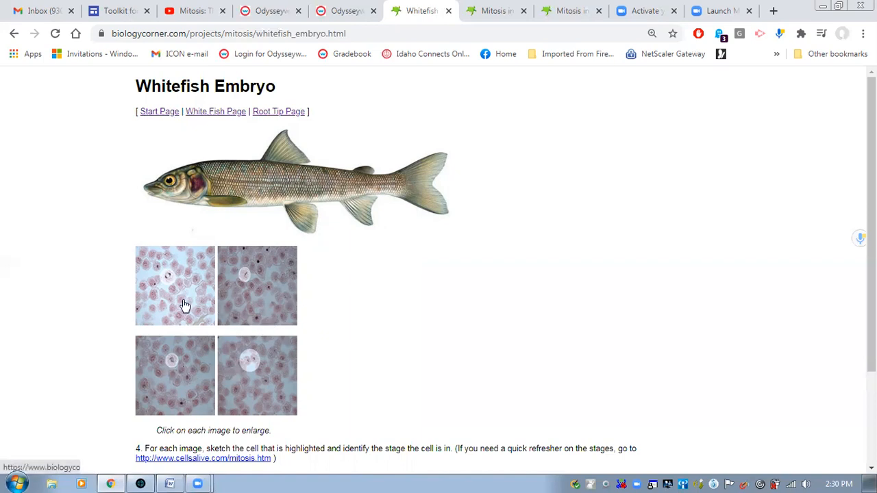
mouse_move(204, 328)
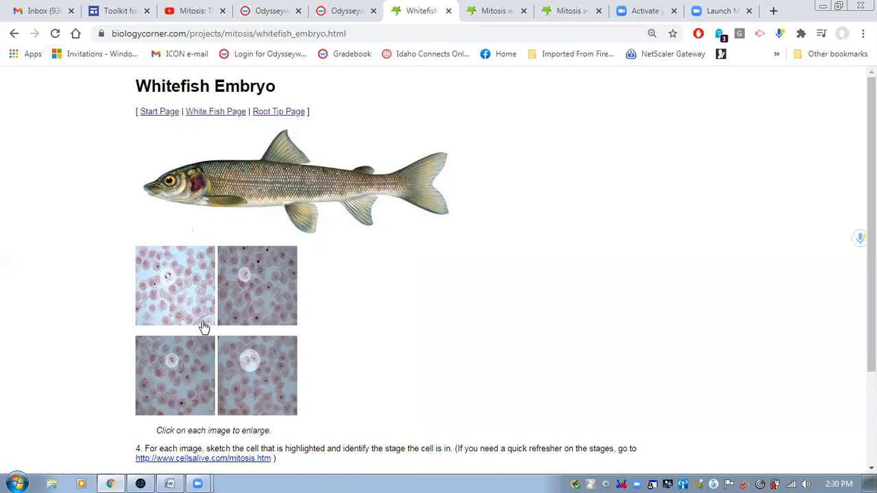
mouse_move(304, 327)
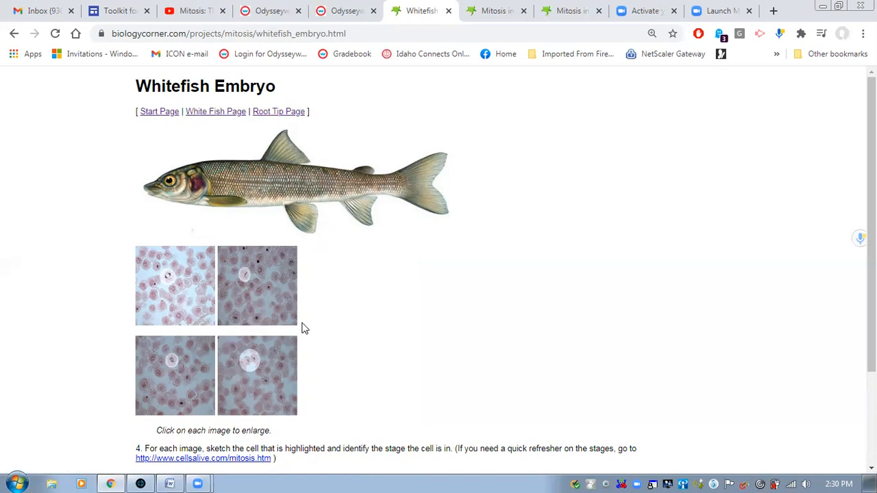
scroll("down", 3)
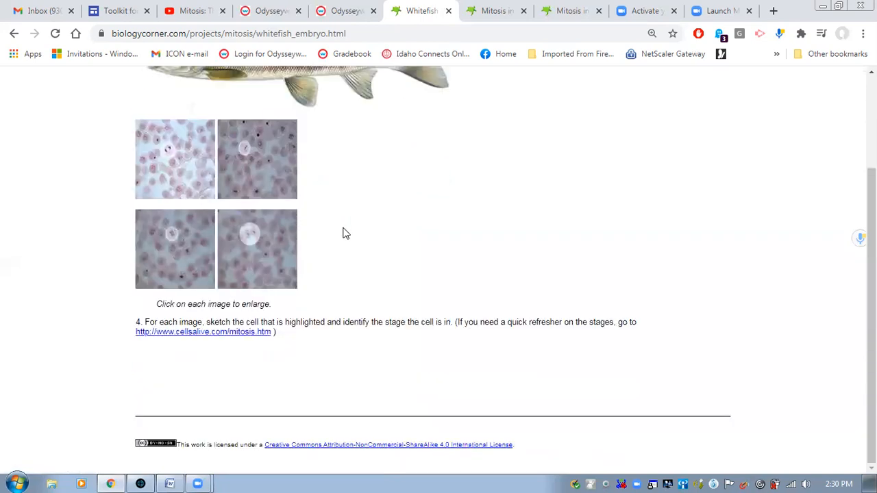
scroll("up", 3)
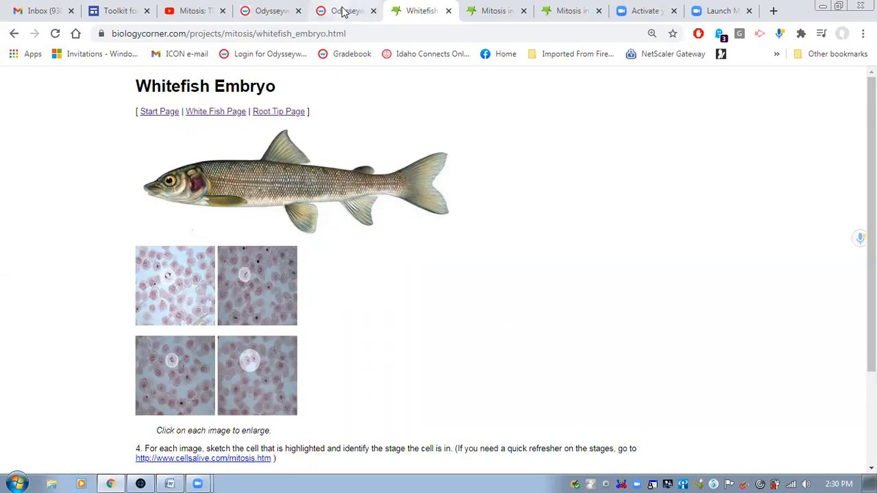
mouse_move(346, 11)
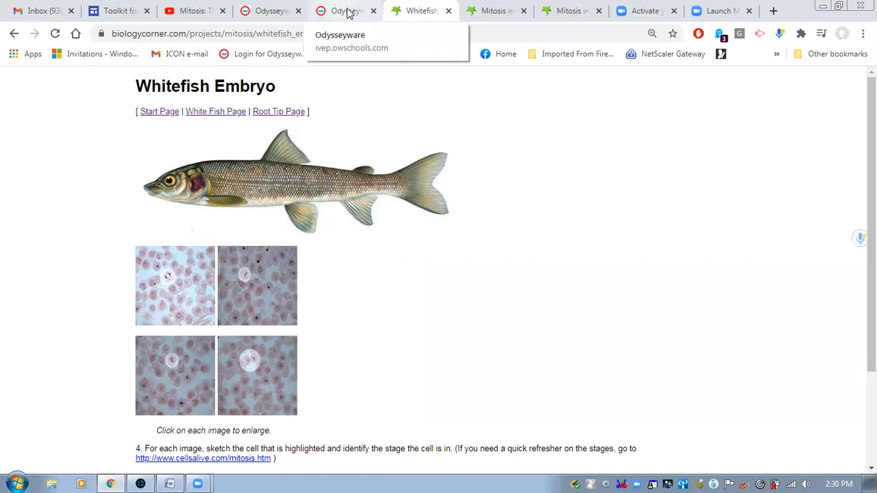
mouse_move(413, 420)
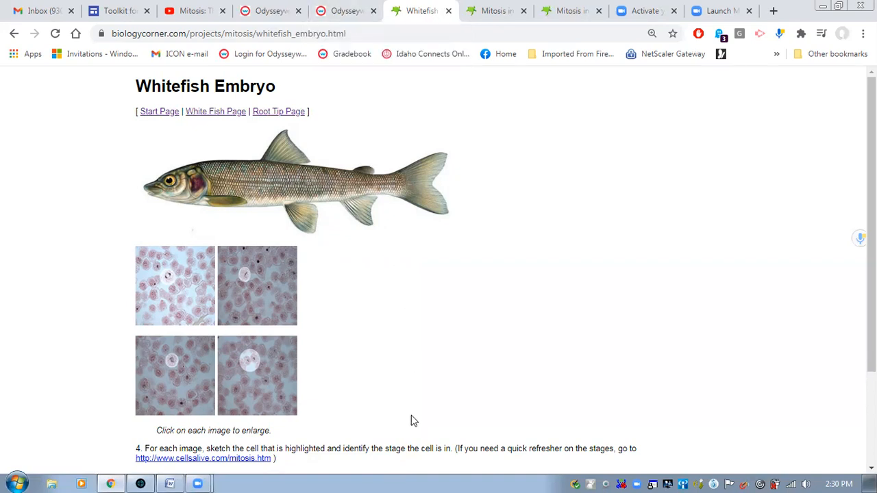
mouse_move(419, 461)
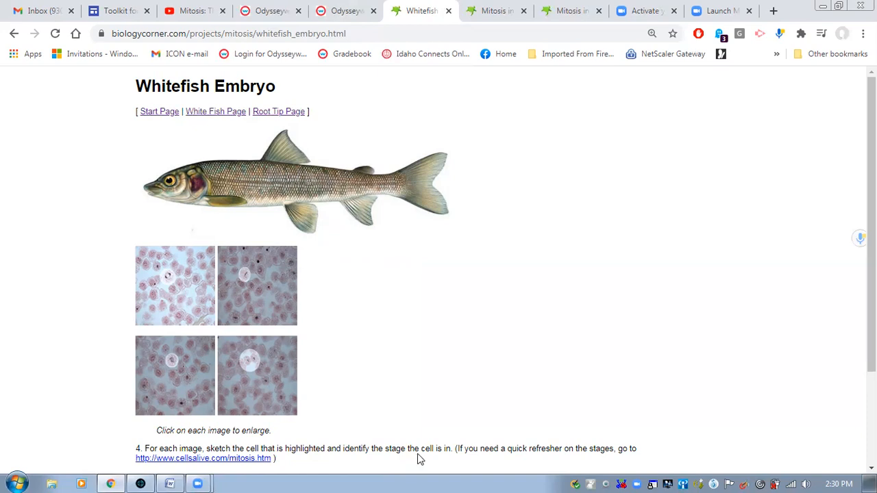
mouse_move(414, 453)
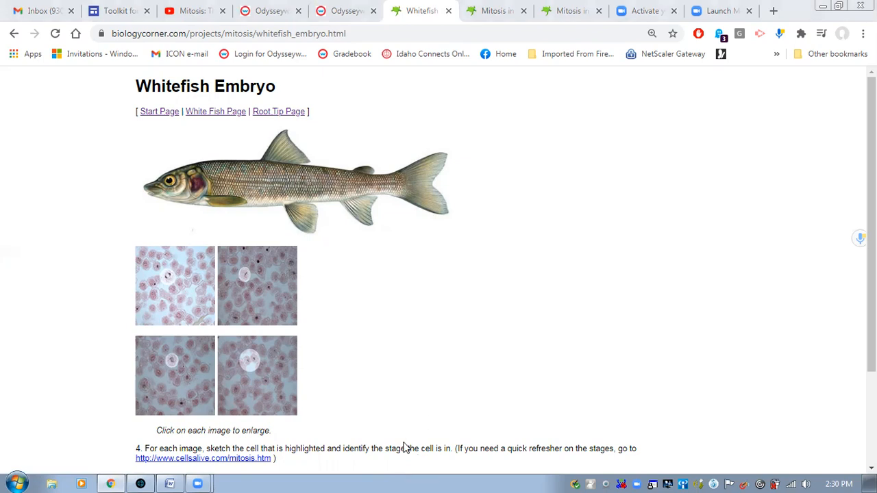
mouse_move(408, 460)
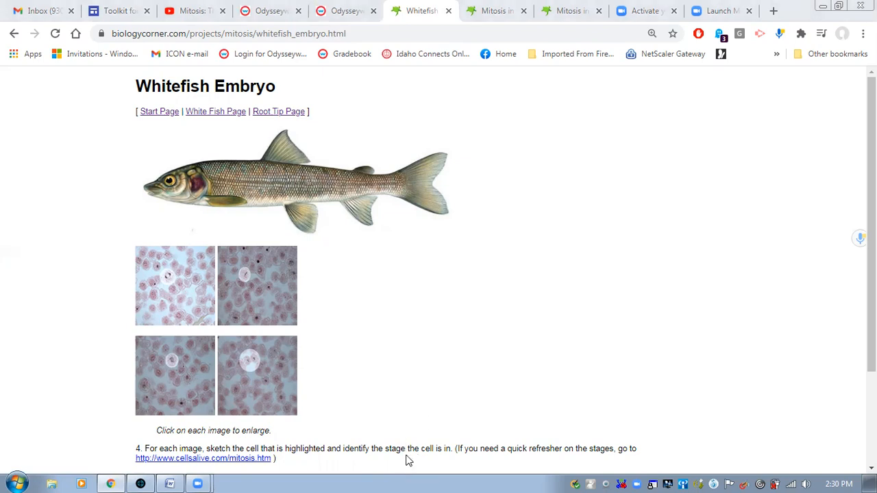